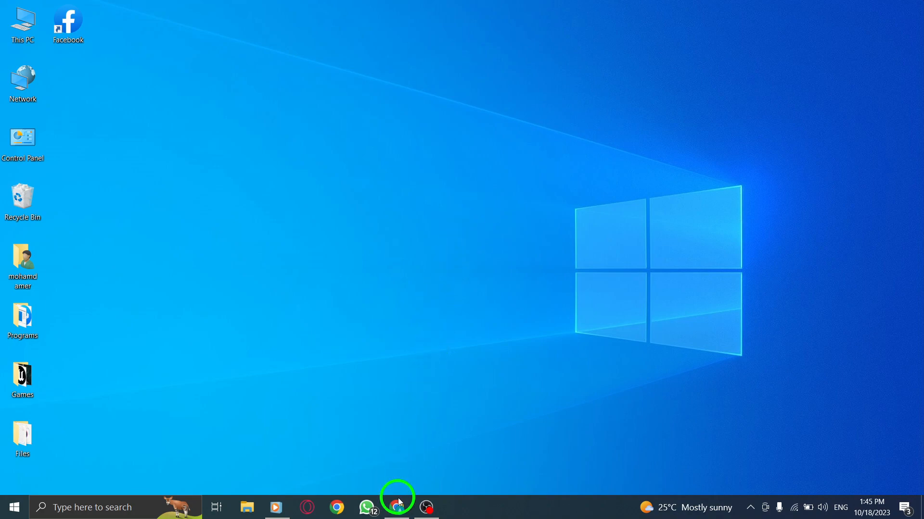
# Open Facebook in Chrome from the taskbar
pyautogui.click(398, 507)
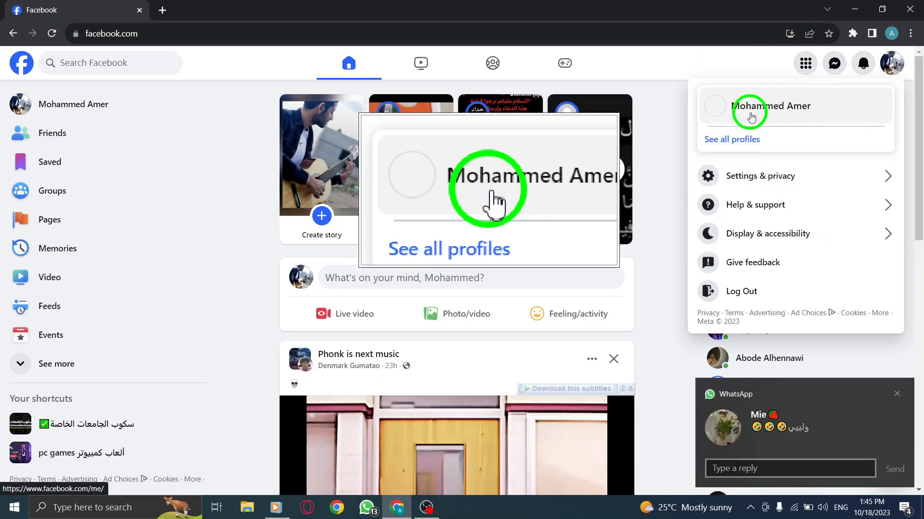
# Go to your profile's About tab and show the Details about you section
pyautogui.click(769, 106)
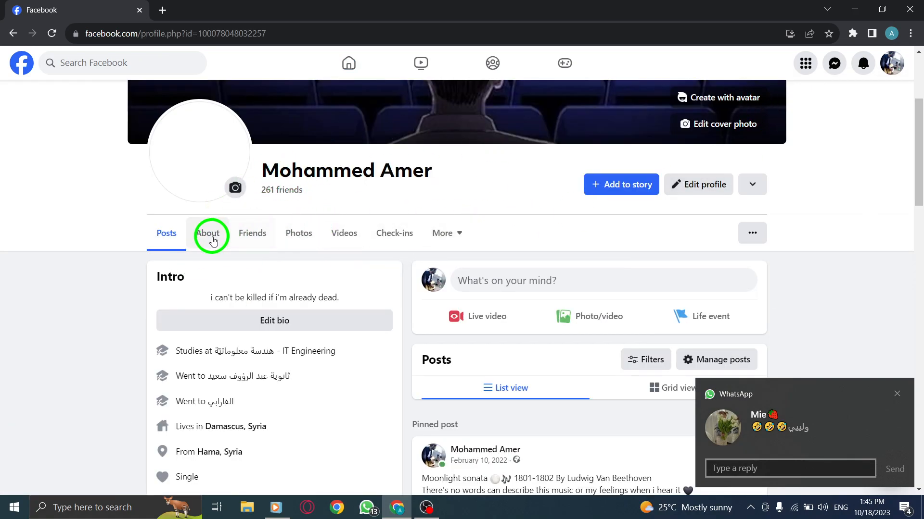
pyautogui.click(207, 233)
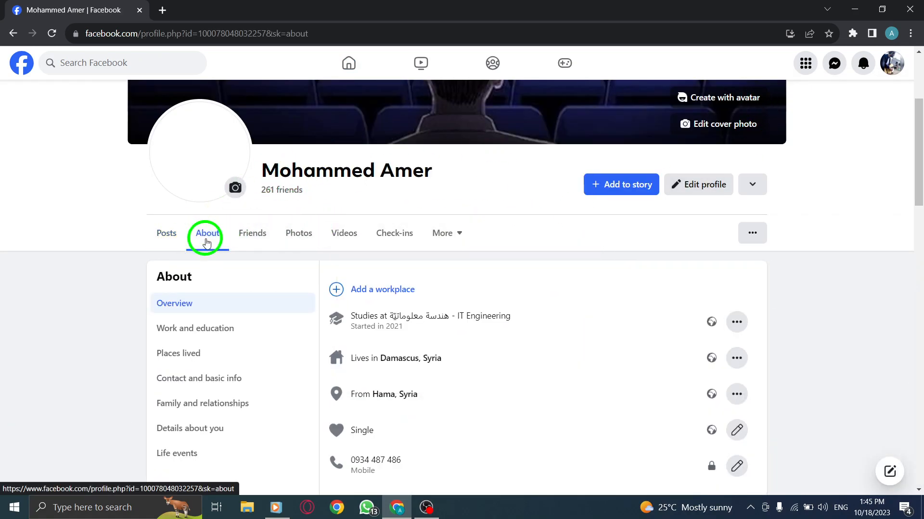
pyautogui.scroll(-3)
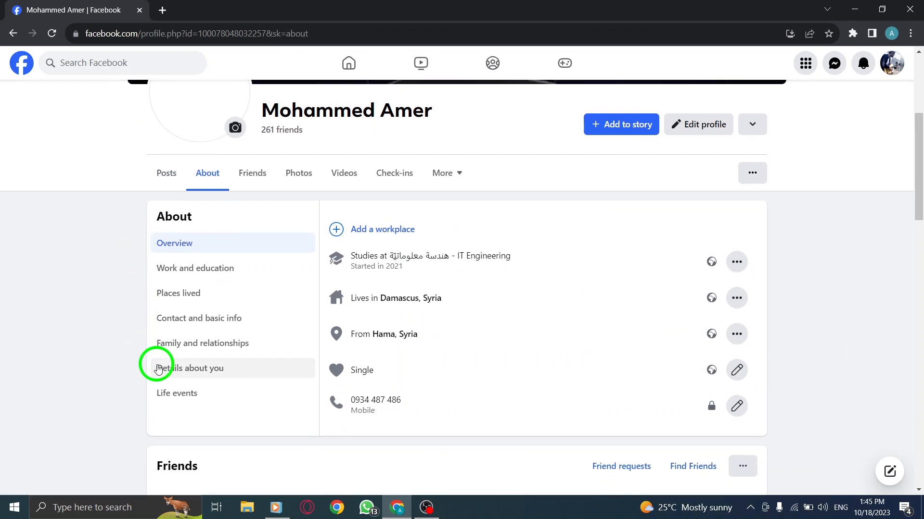
pyautogui.click(191, 368)
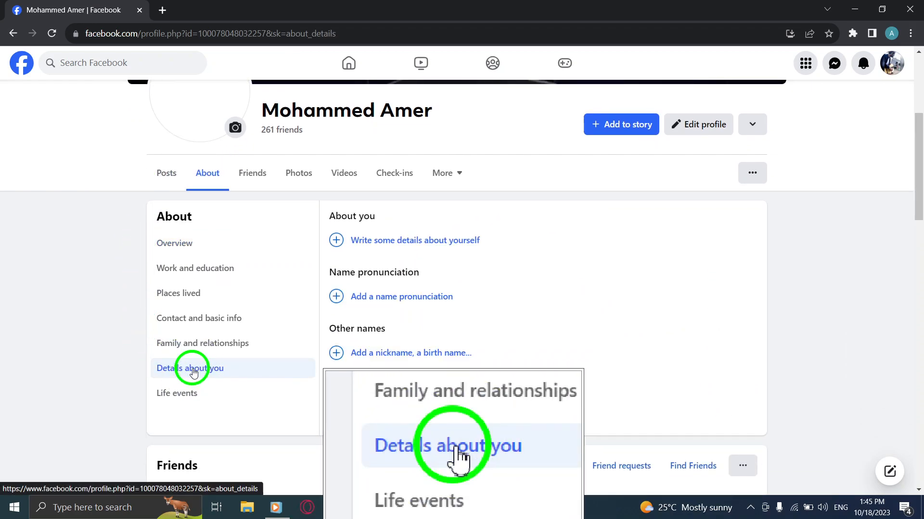
# Start adding an other name and choose Name with Title as its type
pyautogui.click(189, 368)
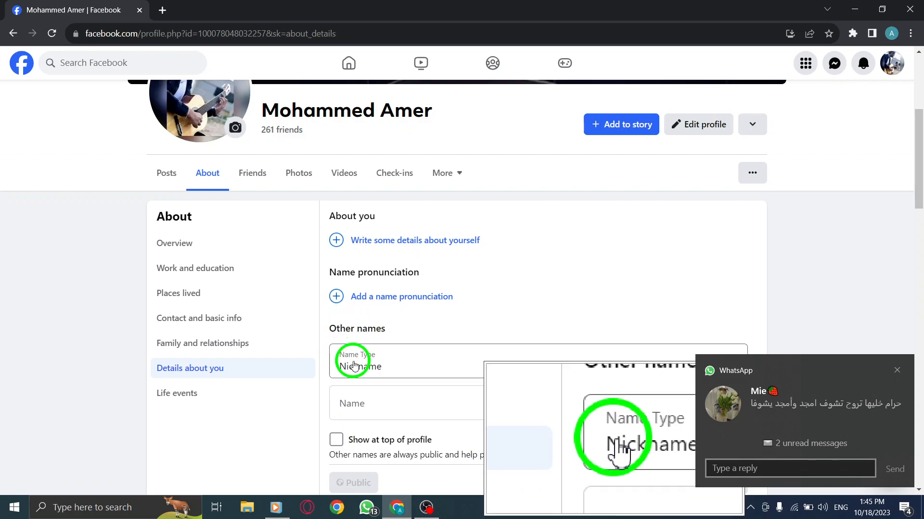
pyautogui.click(530, 362)
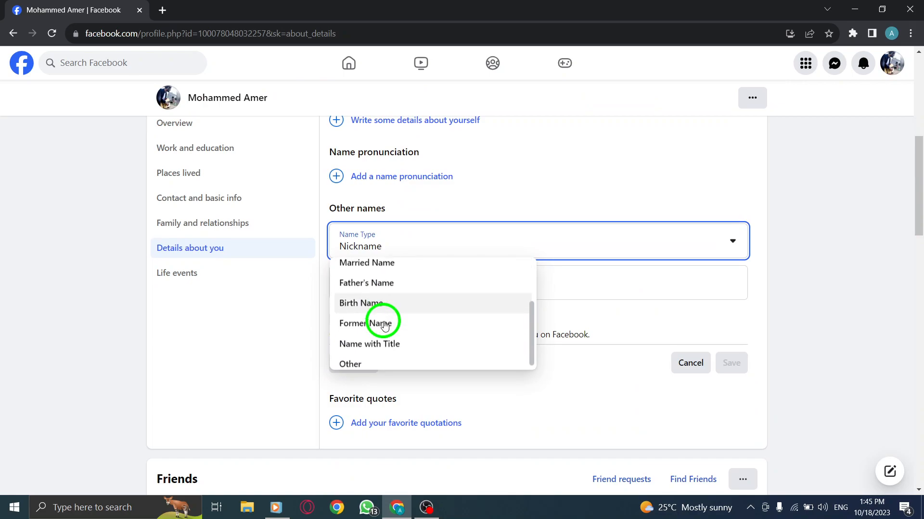
pyautogui.click(369, 344)
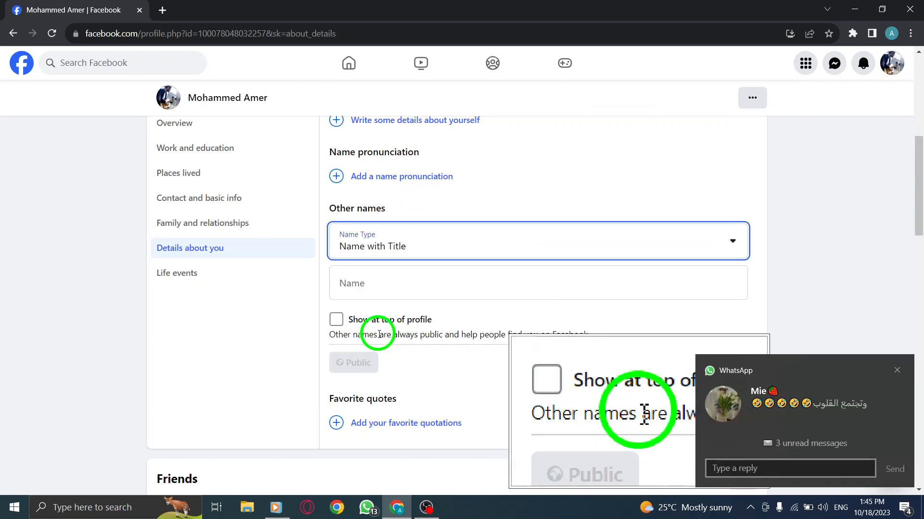
# Enter 'asddd' as the name and tick 'Show at top of profile'
pyautogui.click(536, 283)
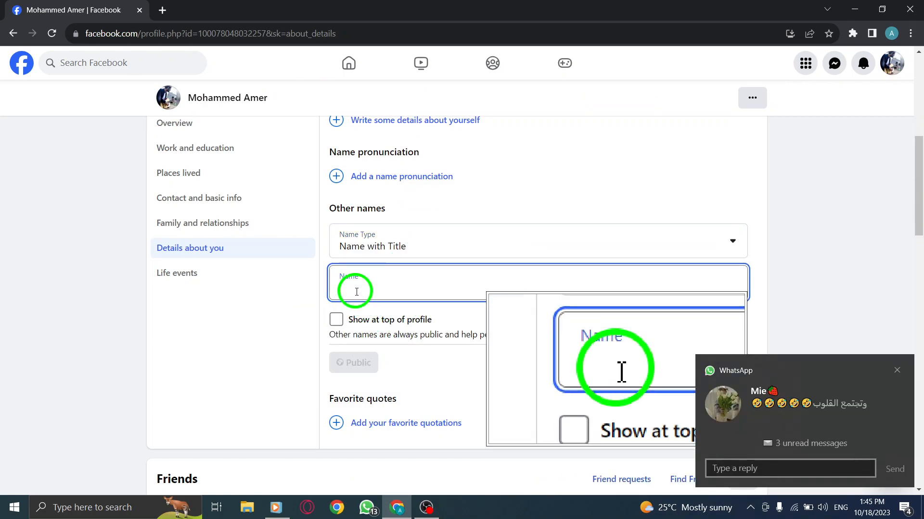
pyautogui.write('asddd')
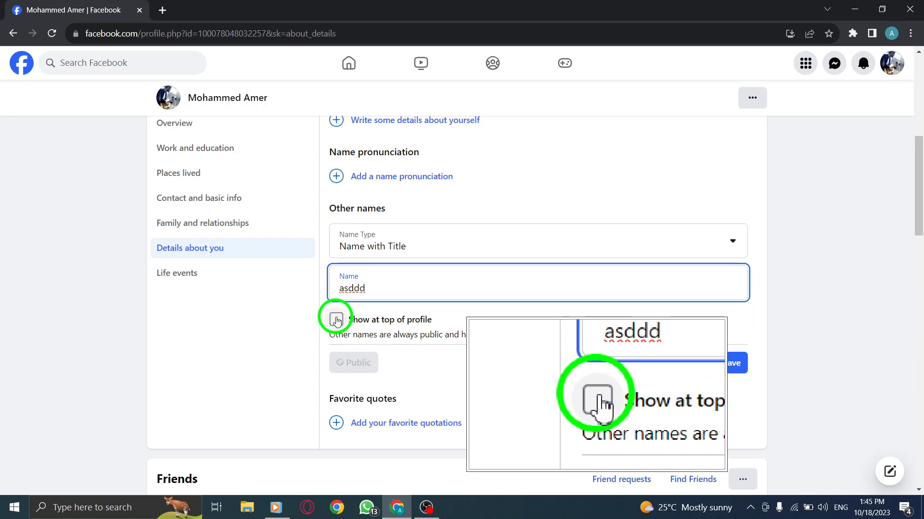
pyautogui.click(336, 320)
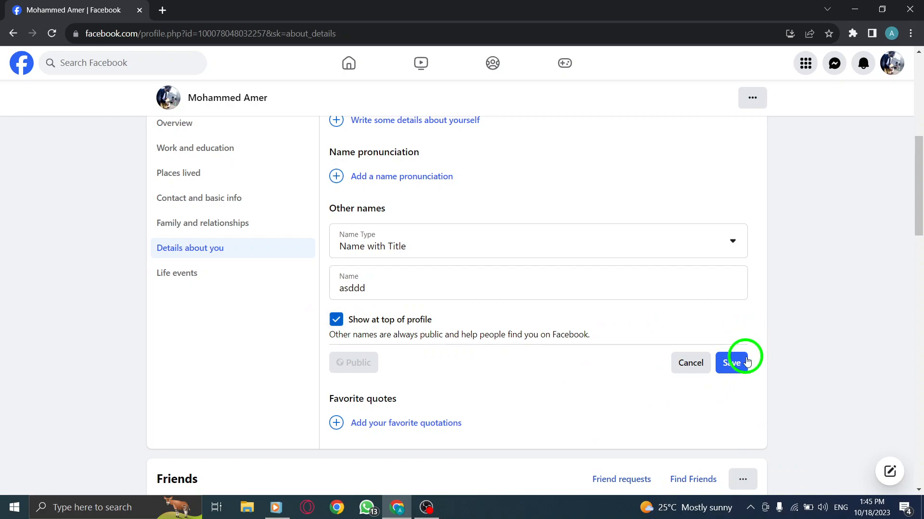
# Close the other-name form without adding 'asddd'
pyautogui.click(731, 363)
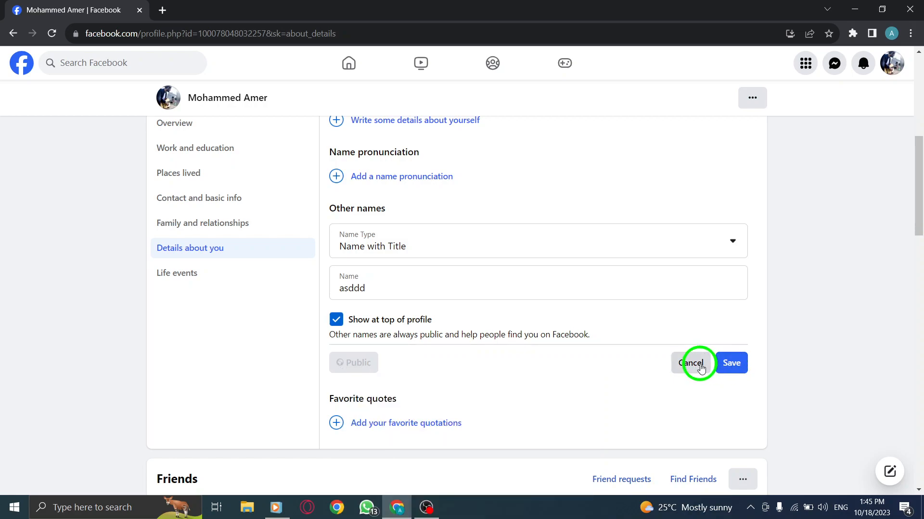
pyautogui.moveTo(587, 326)
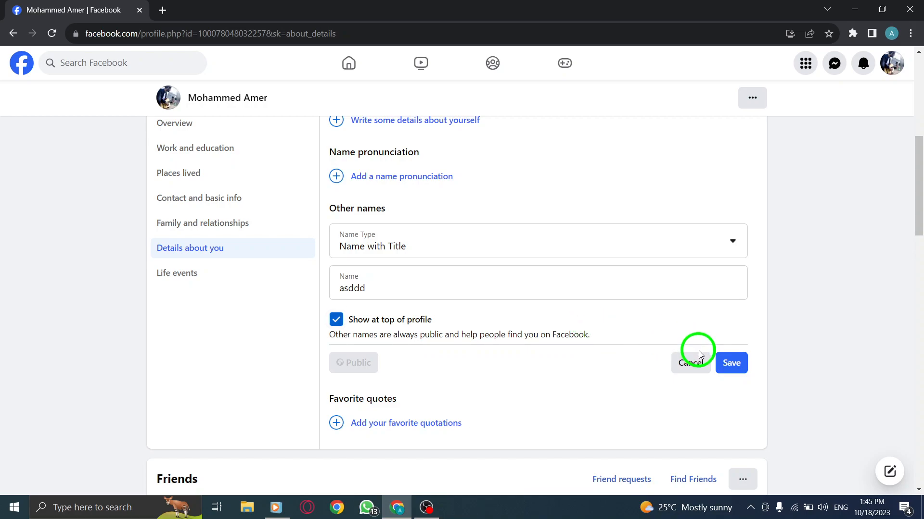
pyautogui.click(690, 363)
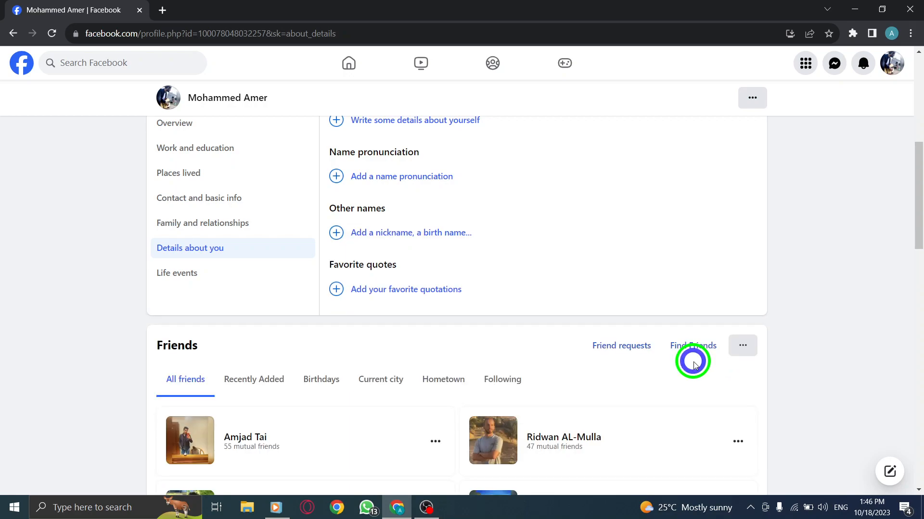